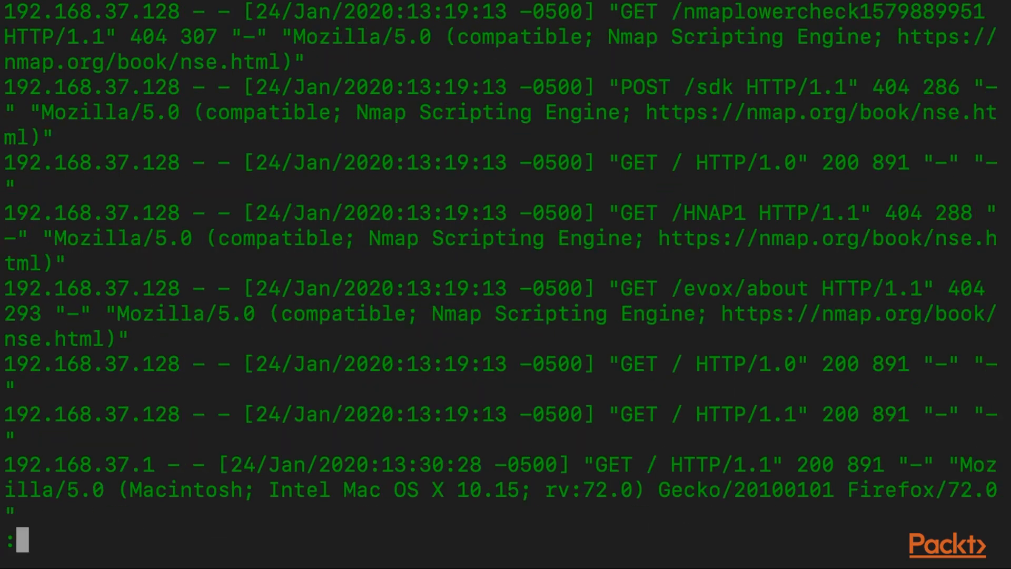
- Examine a sample access.log entry, highlighting its GET method, twiki request path and HTTP protocol
{"action": "scroll", "scroll_direction": "down", "scroll_amount": 3}
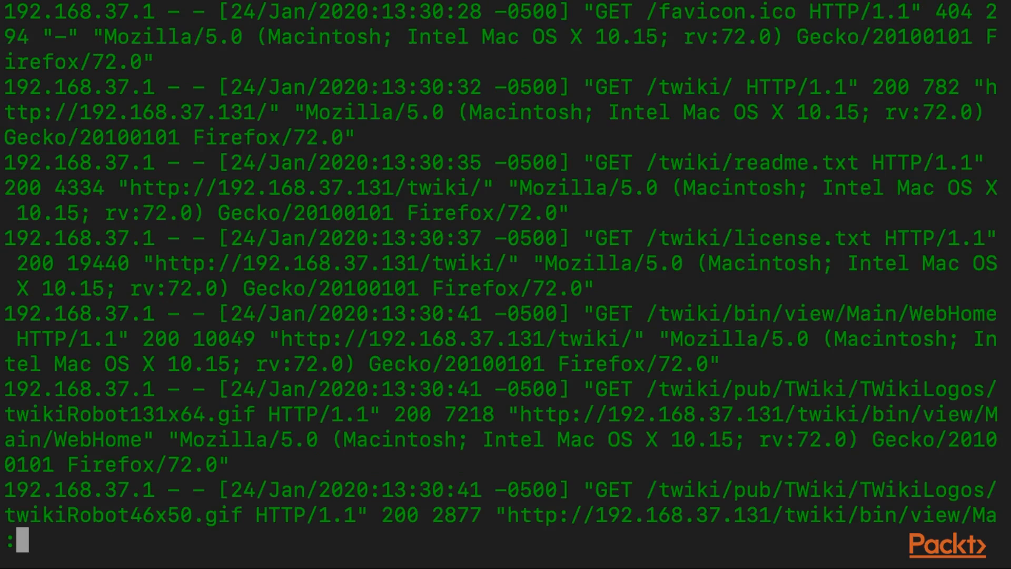
{"action": "mouse_move", "coordinate": [603, 238]}
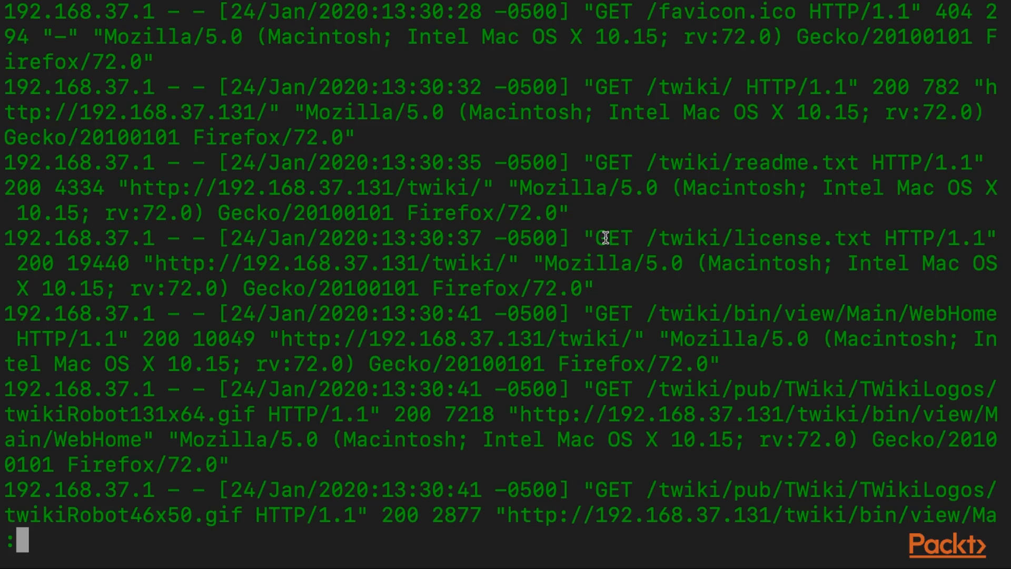
{"action": "double_click", "coordinate": [610, 238]}
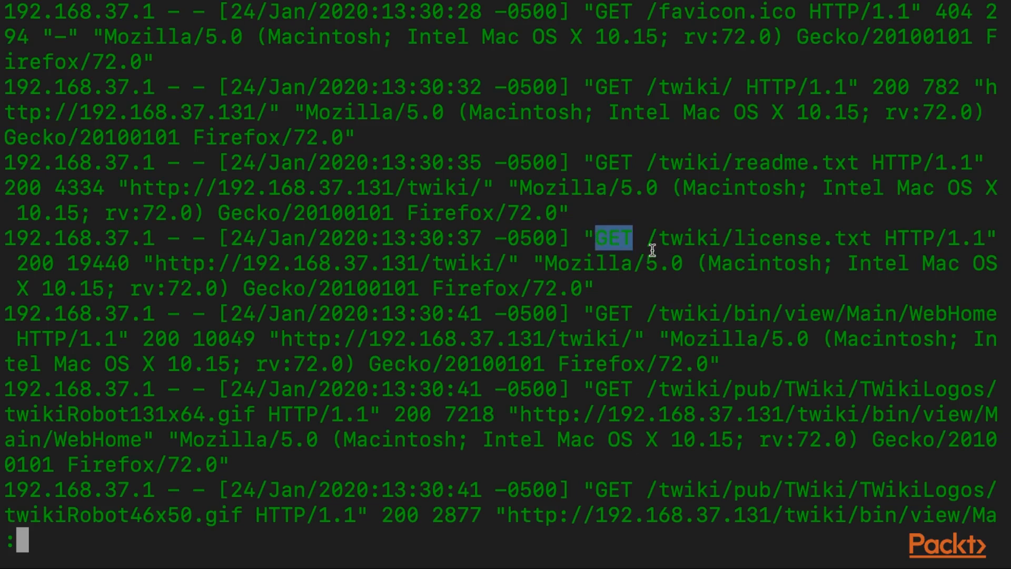
{"action": "mouse_move", "coordinate": [688, 245]}
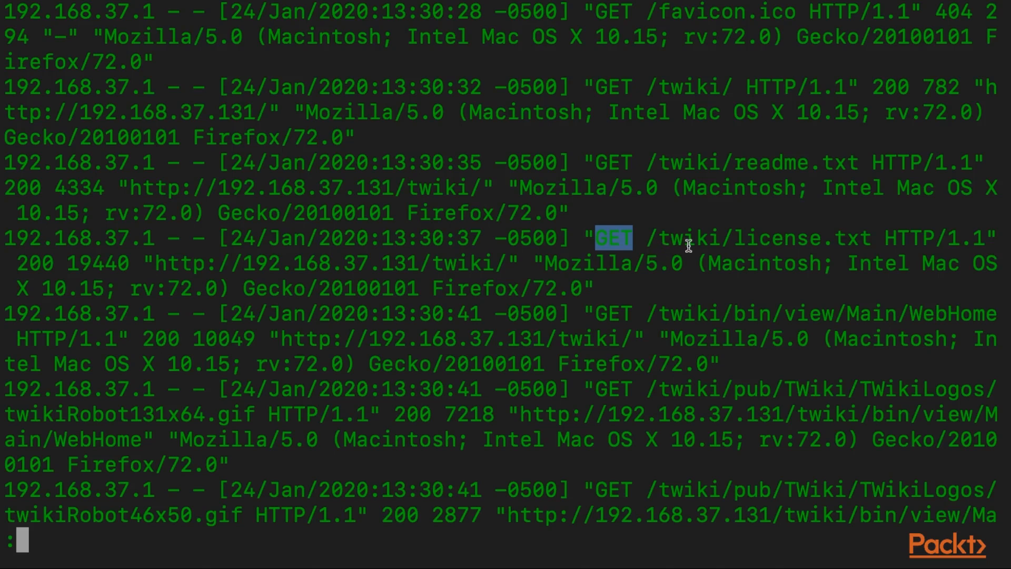
{"action": "double_click", "coordinate": [684, 238]}
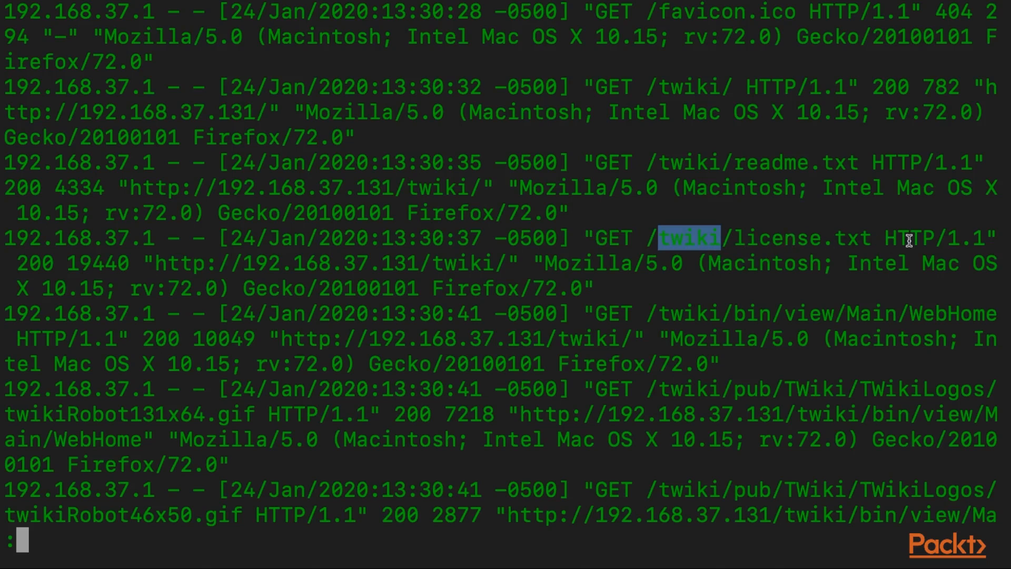
{"action": "double_click", "coordinate": [910, 238]}
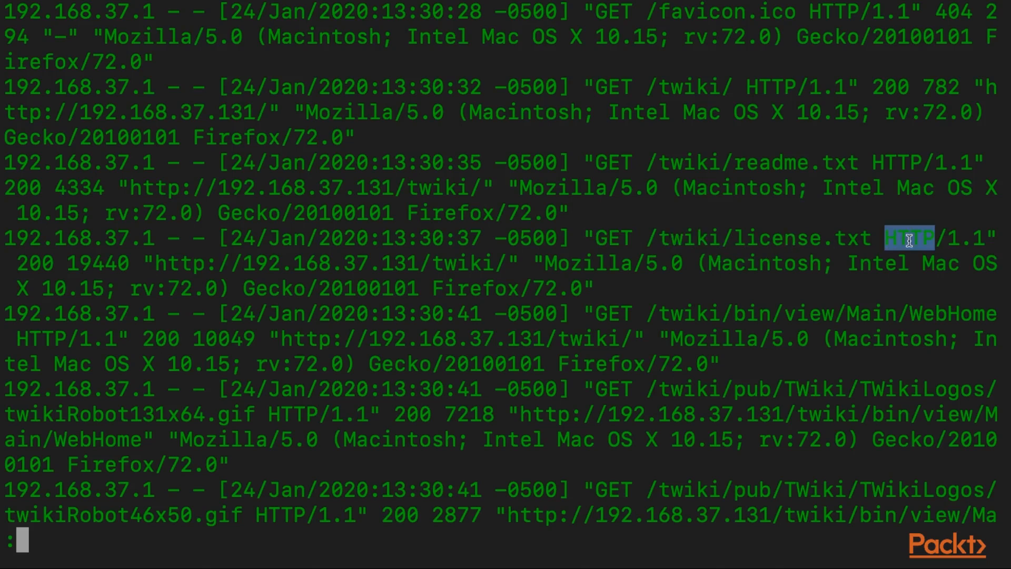
{"action": "mouse_move", "coordinate": [1002, 256]}
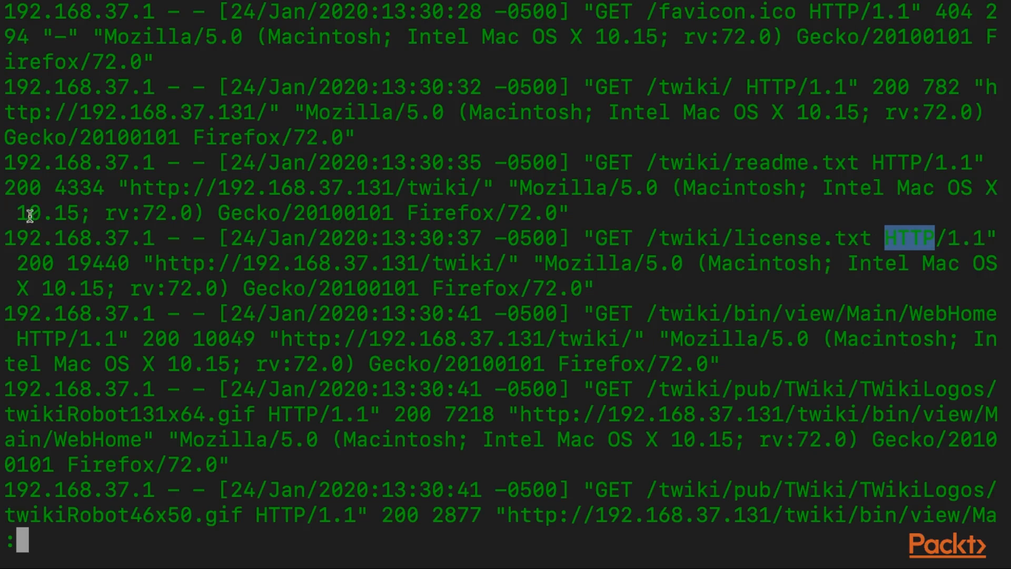
{"action": "double_click", "coordinate": [29, 264]}
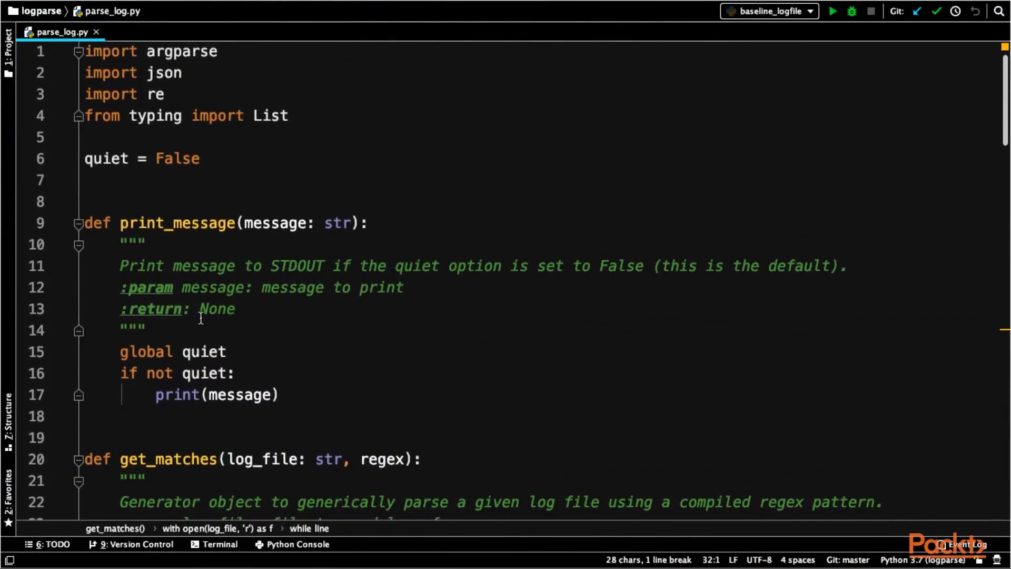
- Trace in parse_log.py where the regex parameter matches each log line and where matches is used
{"action": "scroll", "scroll_direction": "down", "scroll_amount": 3}
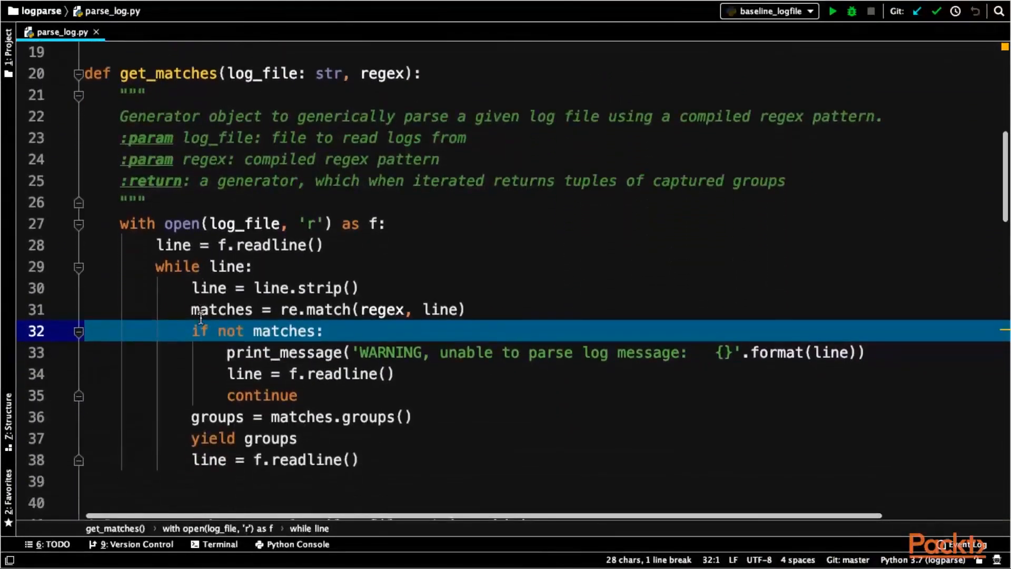
{"action": "scroll", "scroll_direction": "down", "scroll_amount": 3}
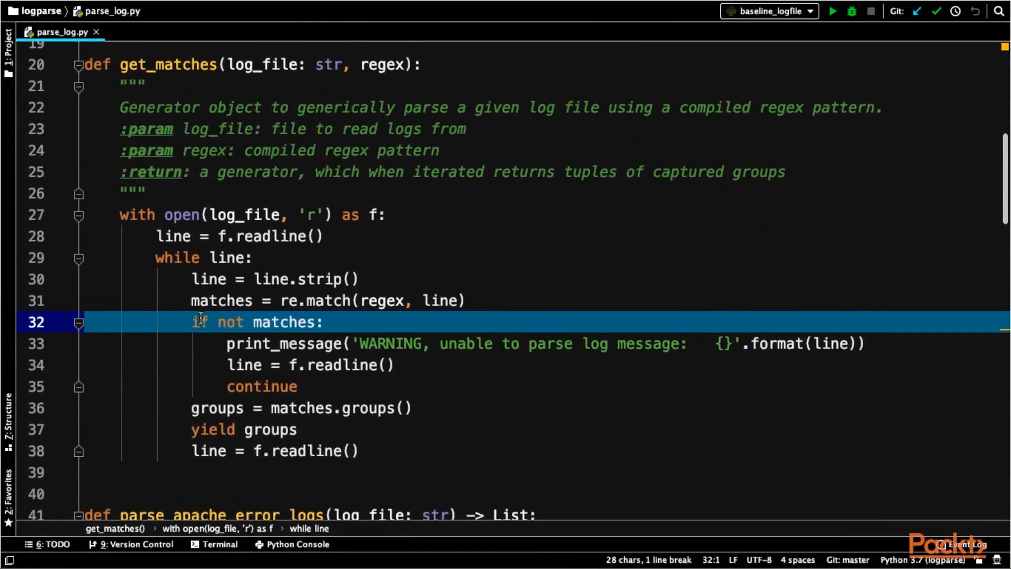
{"action": "left_click", "coordinate": [253, 301]}
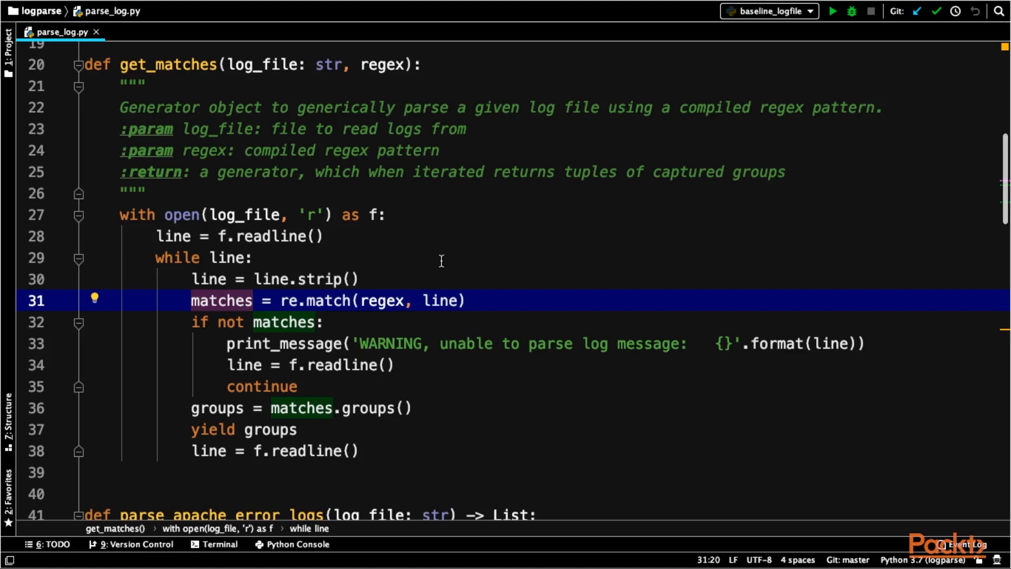
{"action": "mouse_move", "coordinate": [411, 207]}
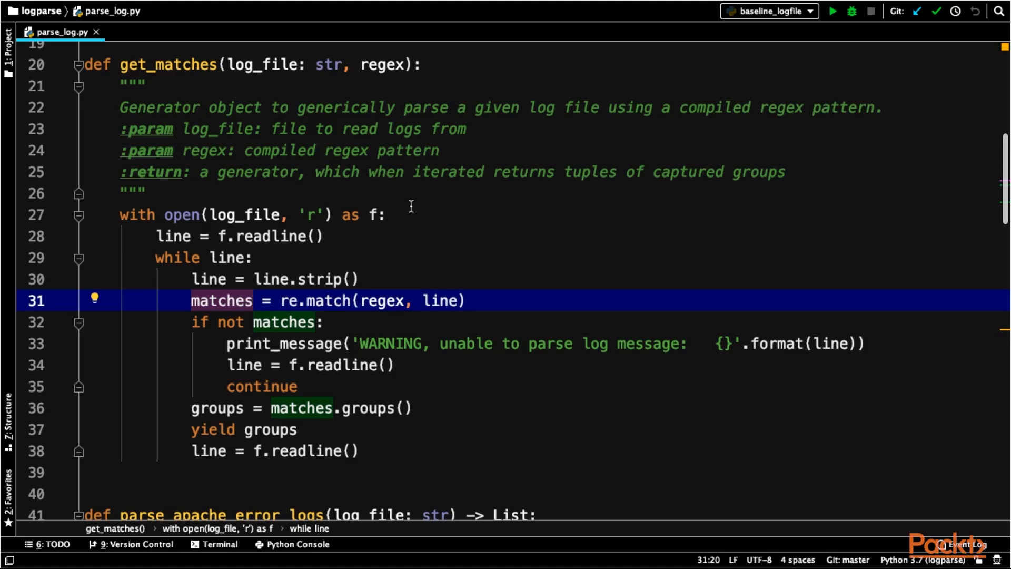
{"action": "mouse_move", "coordinate": [369, 66]}
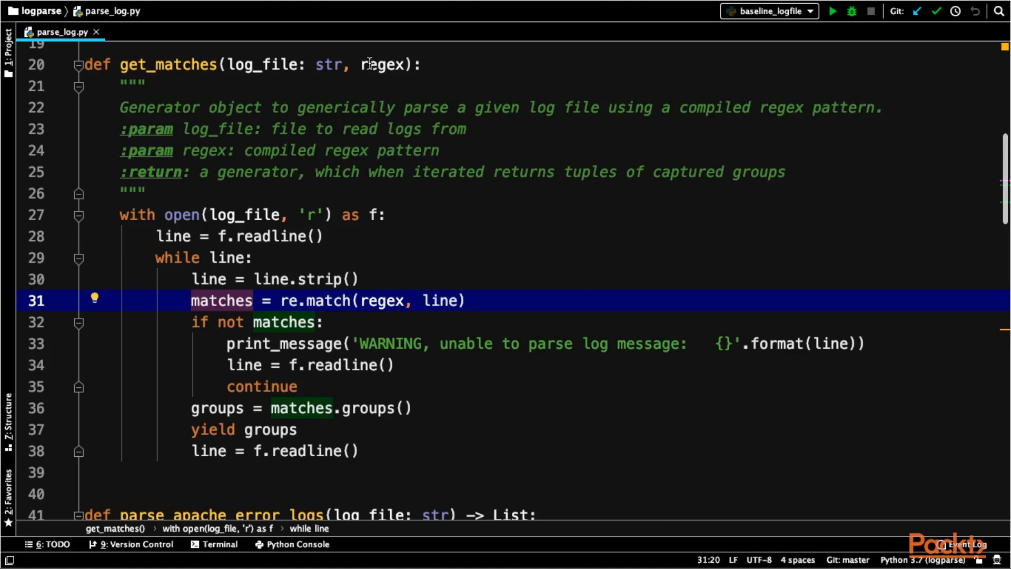
{"action": "left_click", "coordinate": [381, 64]}
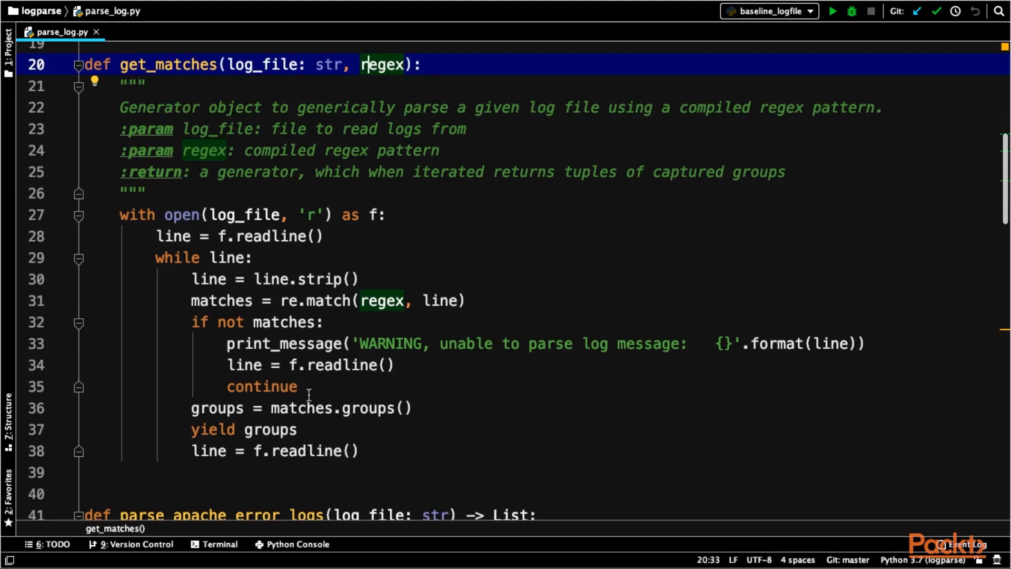
{"action": "mouse_move", "coordinate": [308, 409]}
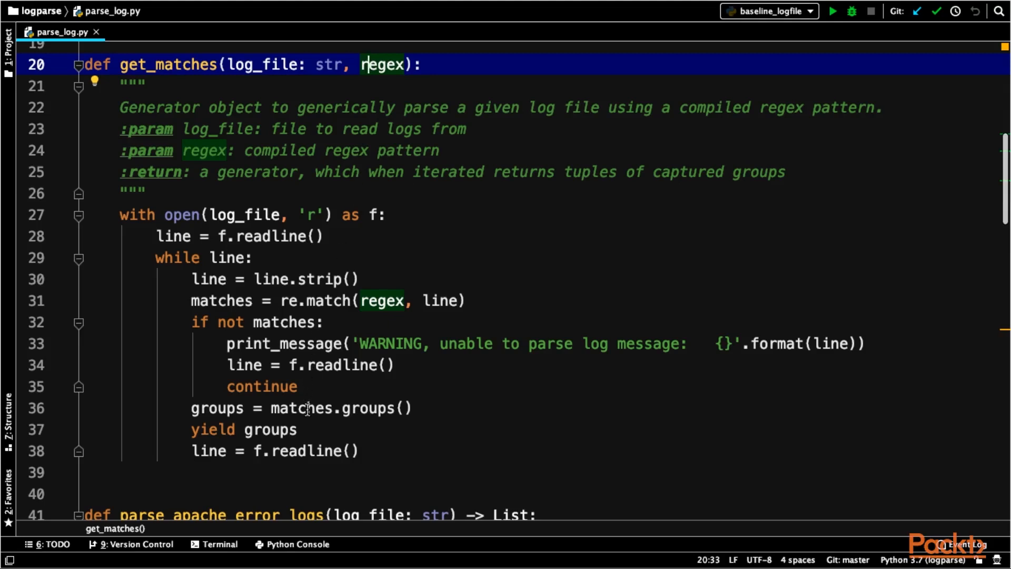
{"action": "left_click", "coordinate": [308, 408]}
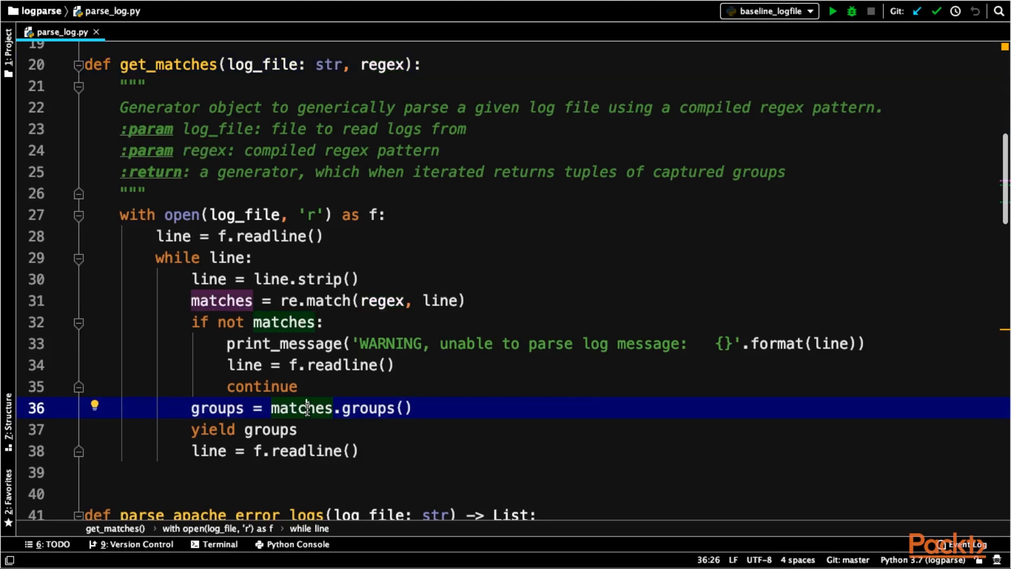
- Review the remainder of parse_log.py, scrolling through its parsing and output code
{"action": "scroll", "scroll_direction": "down", "scroll_amount": 3}
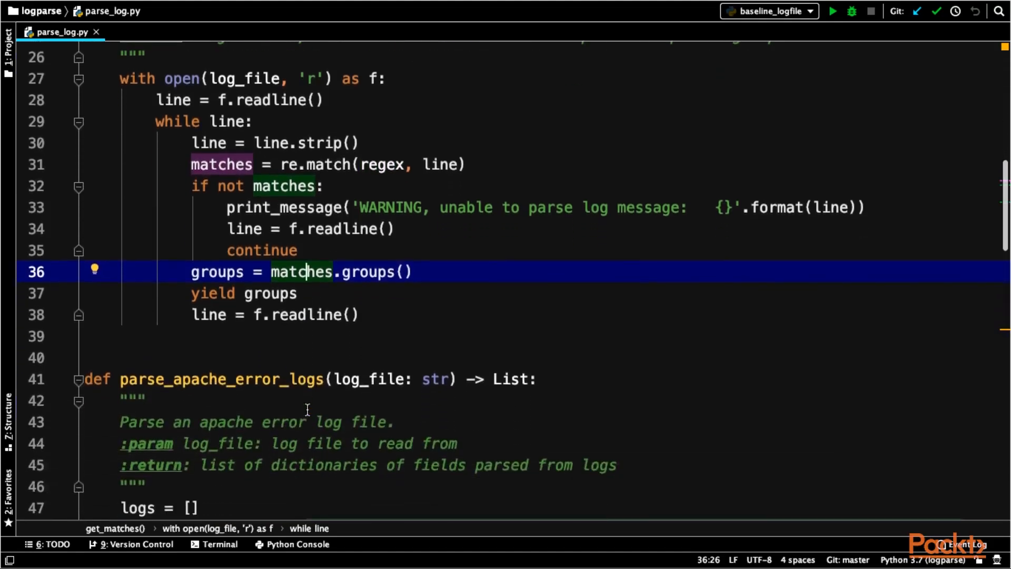
{"action": "scroll", "scroll_direction": "down", "scroll_amount": 3}
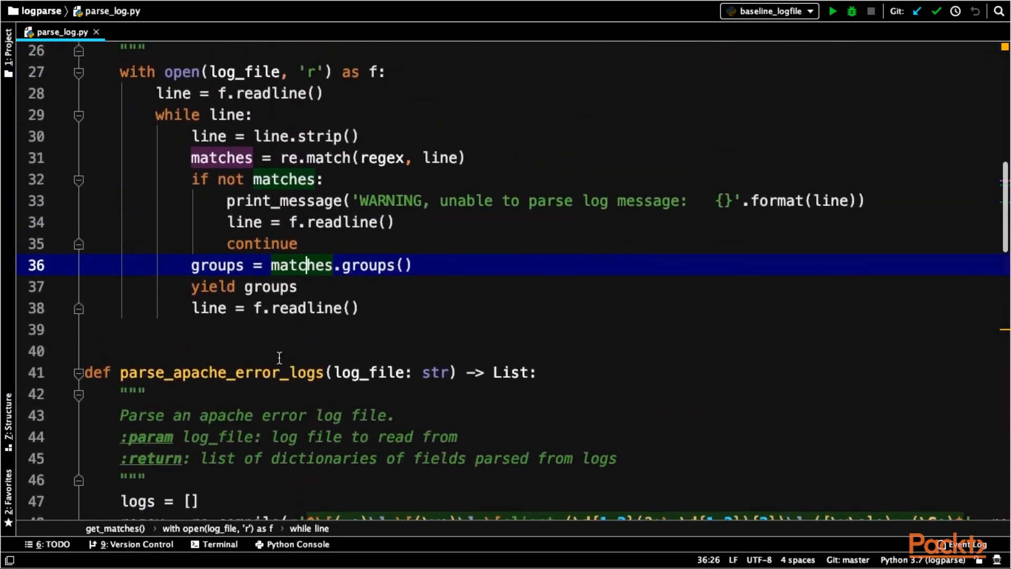
{"action": "scroll", "scroll_direction": "down", "scroll_amount": 3}
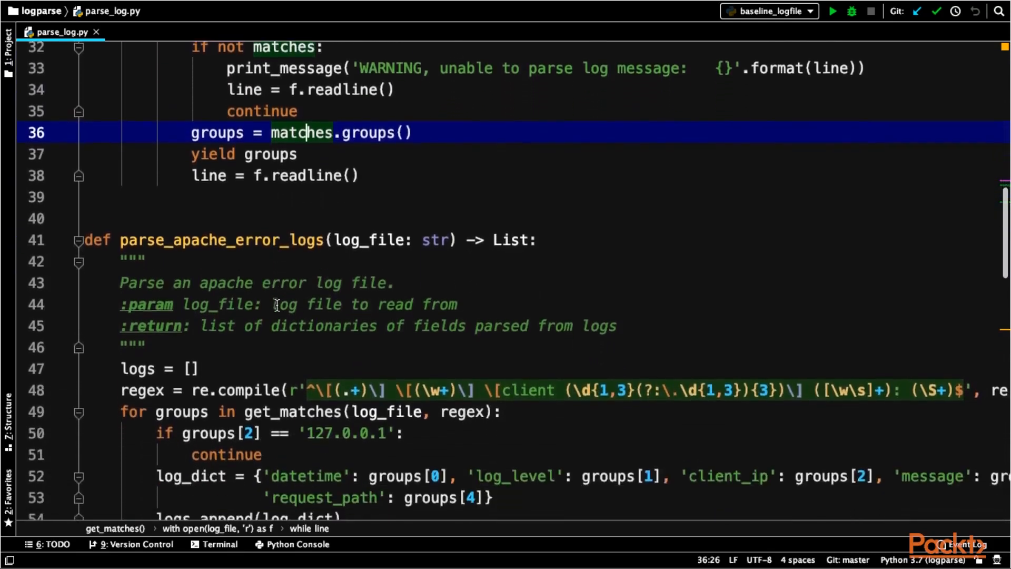
{"action": "scroll", "scroll_direction": "down", "scroll_amount": 3}
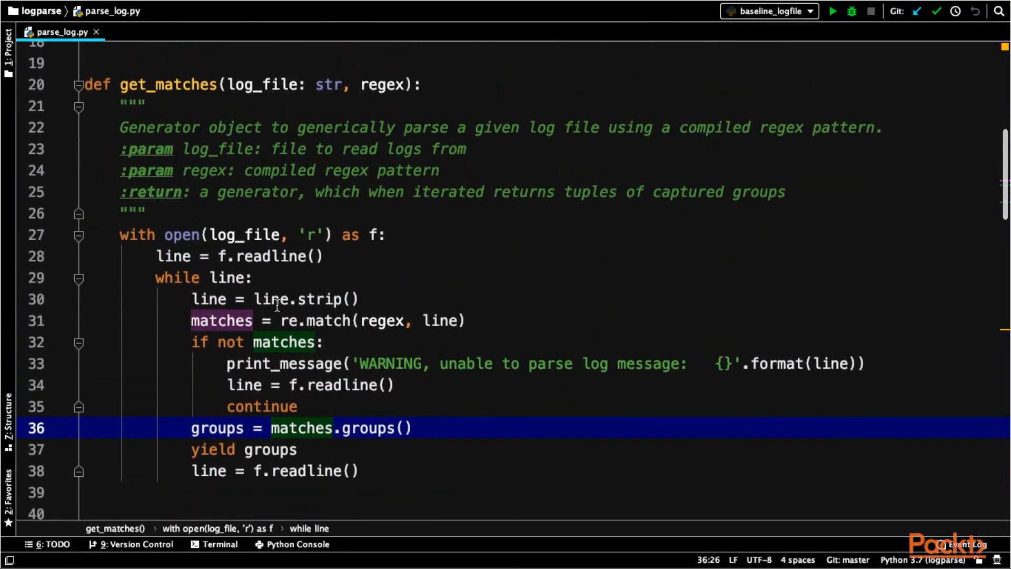
{"action": "scroll", "scroll_direction": "down", "scroll_amount": 3}
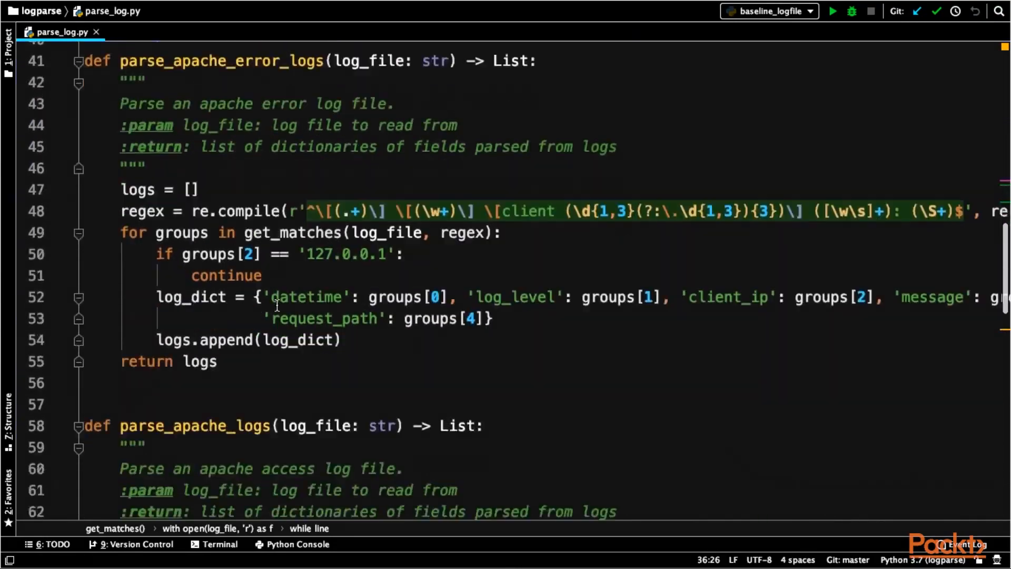
{"action": "scroll", "scroll_direction": "down", "scroll_amount": 3}
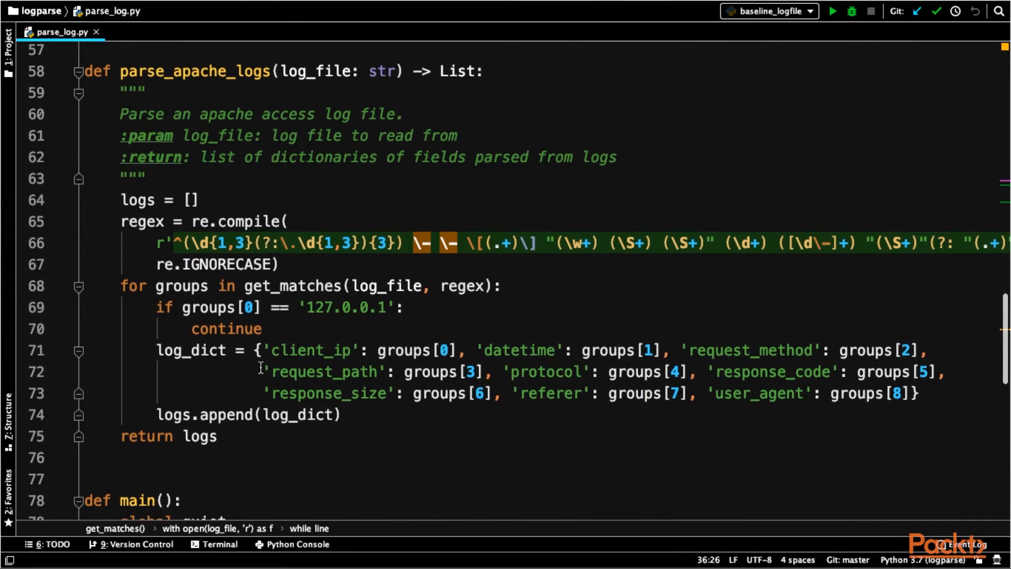
{"action": "left_click", "coordinate": [271, 285]}
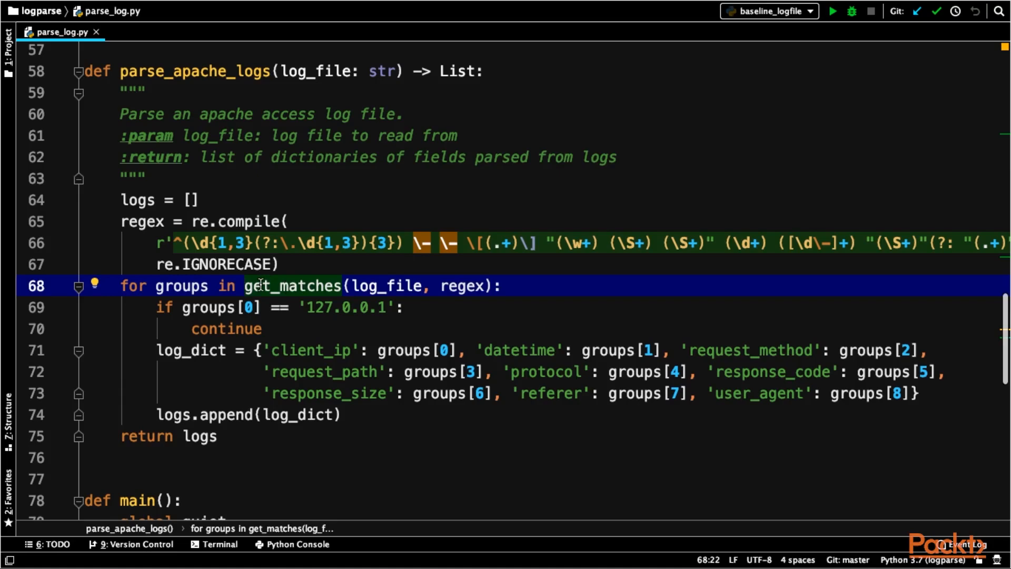
{"action": "scroll", "scroll_direction": "down", "scroll_amount": 3}
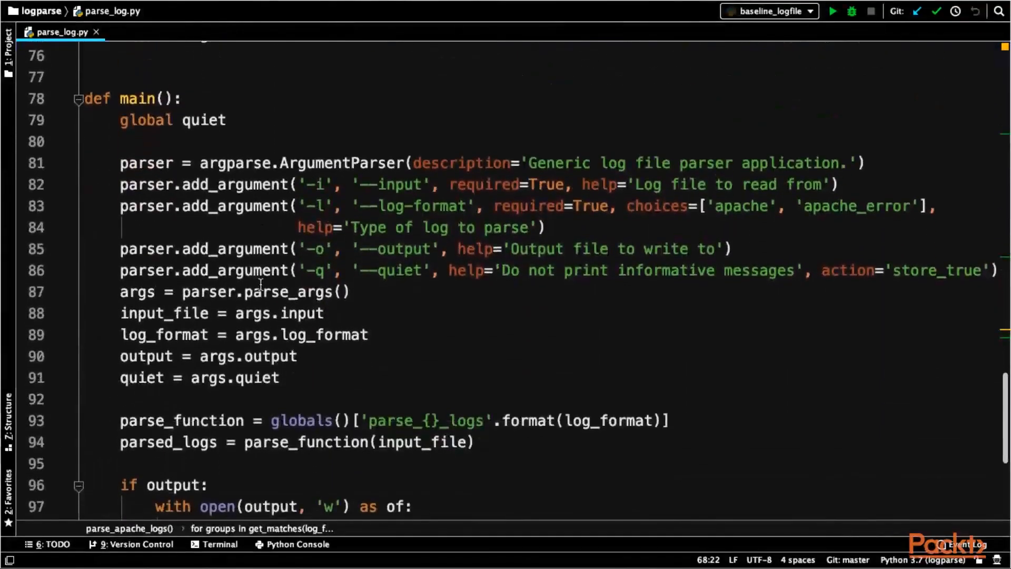
{"action": "scroll", "scroll_direction": "down", "scroll_amount": 3}
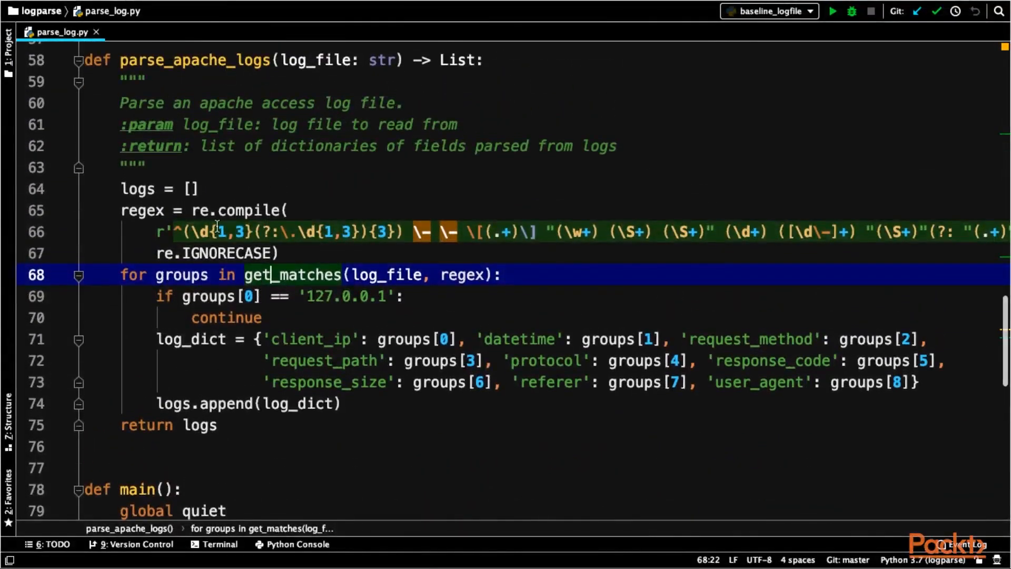
{"action": "mouse_move", "coordinate": [302, 238]}
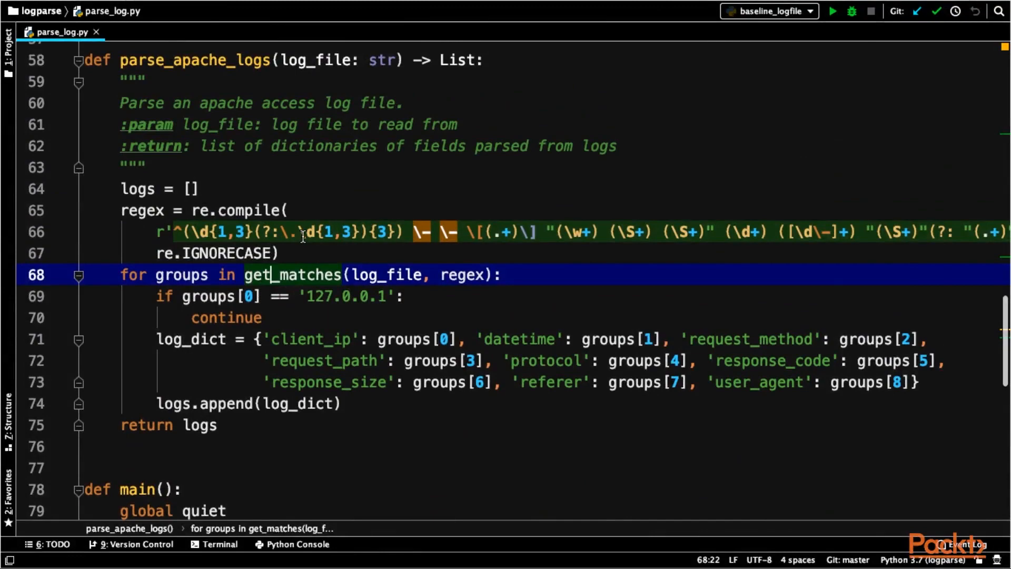
{"action": "scroll", "scroll_direction": "down", "scroll_amount": 3}
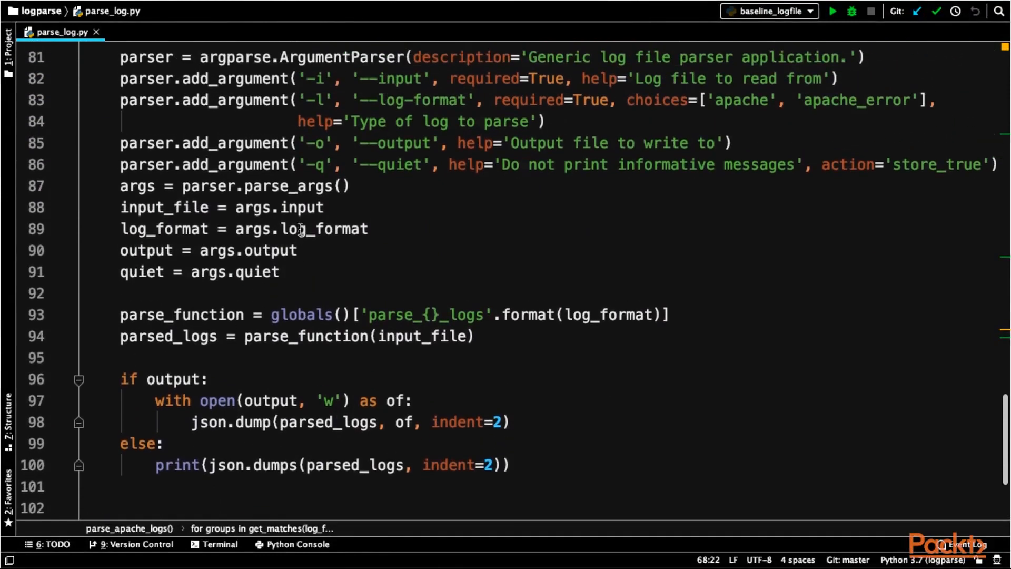
{"action": "scroll", "scroll_direction": "down", "scroll_amount": 3}
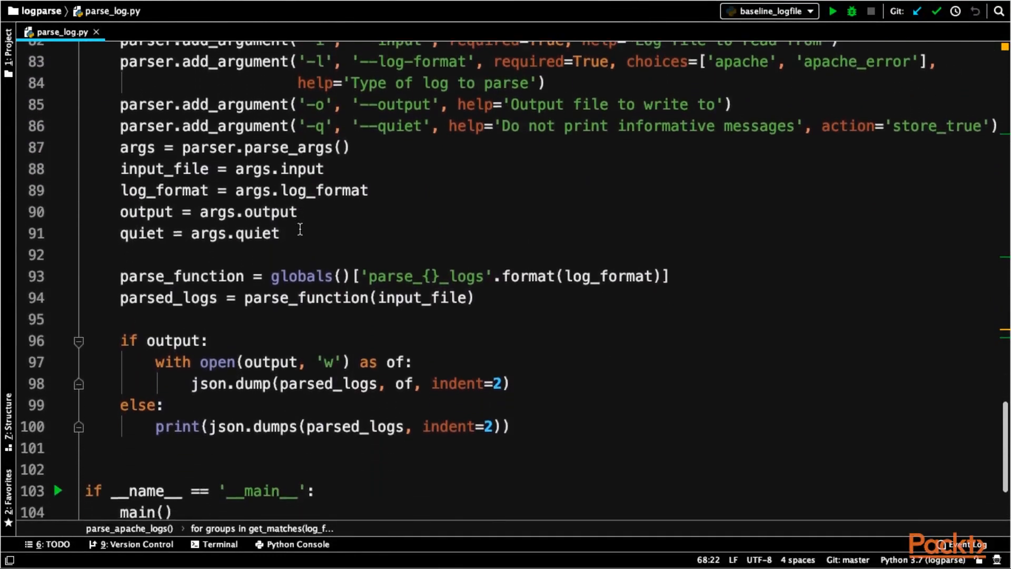
{"action": "scroll", "scroll_direction": "down", "scroll_amount": 3}
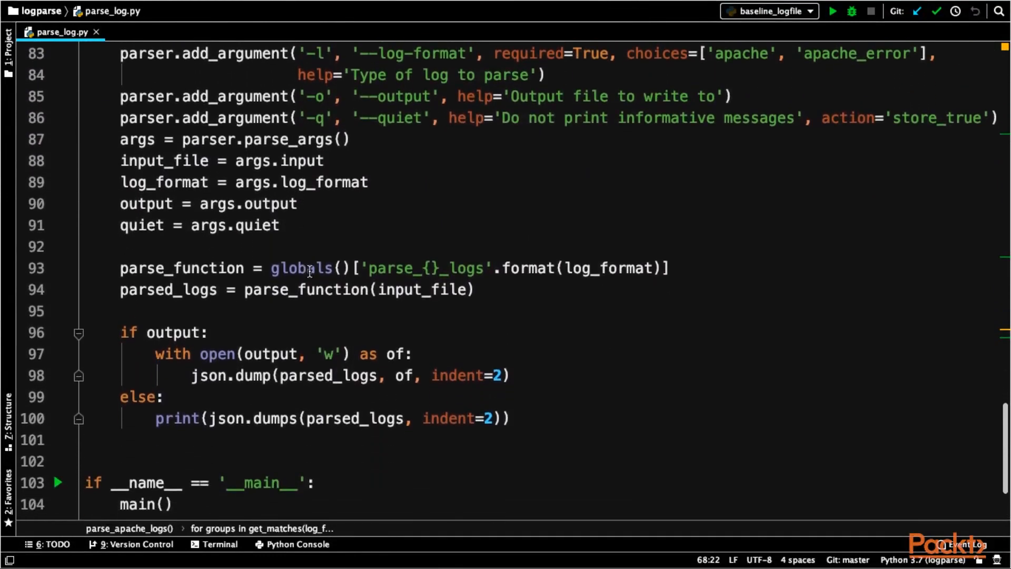
{"action": "double_click", "coordinate": [299, 268]}
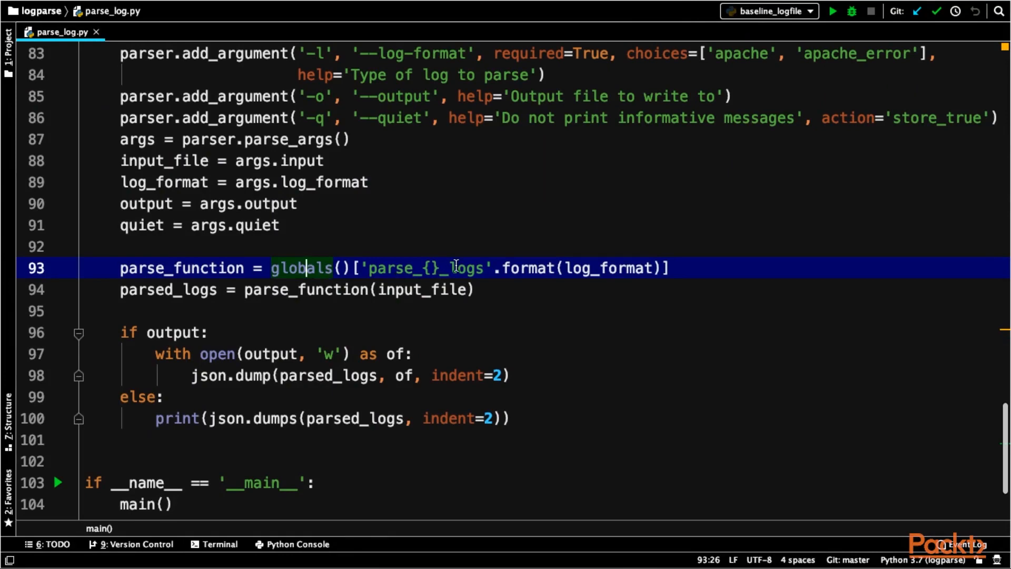
- In Terminal run python parse_log.py -i access.log -l apache -o access.log.json to produce the JSON
{"action": "left_click", "coordinate": [604, 52]}
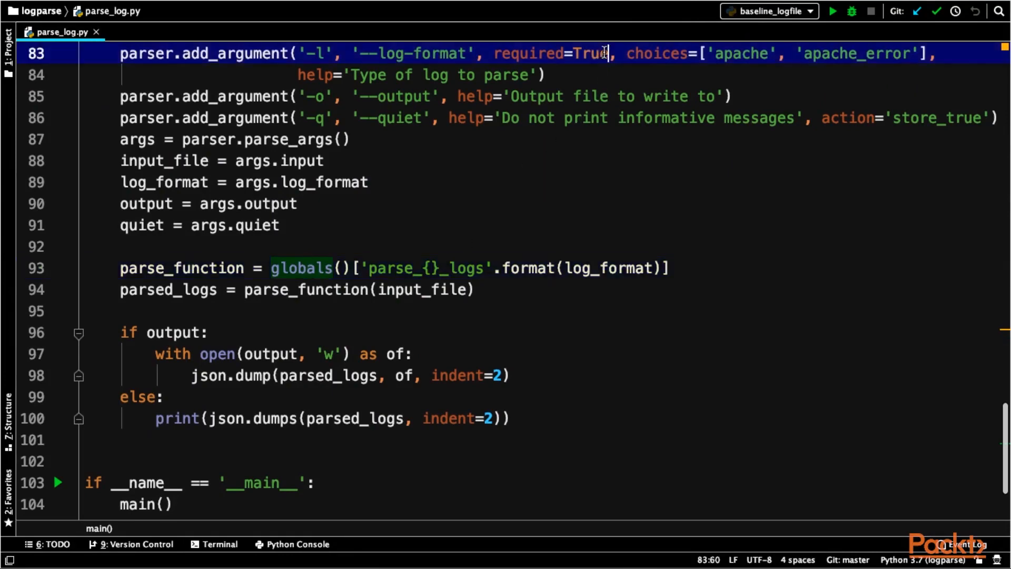
{"action": "double_click", "coordinate": [657, 53]}
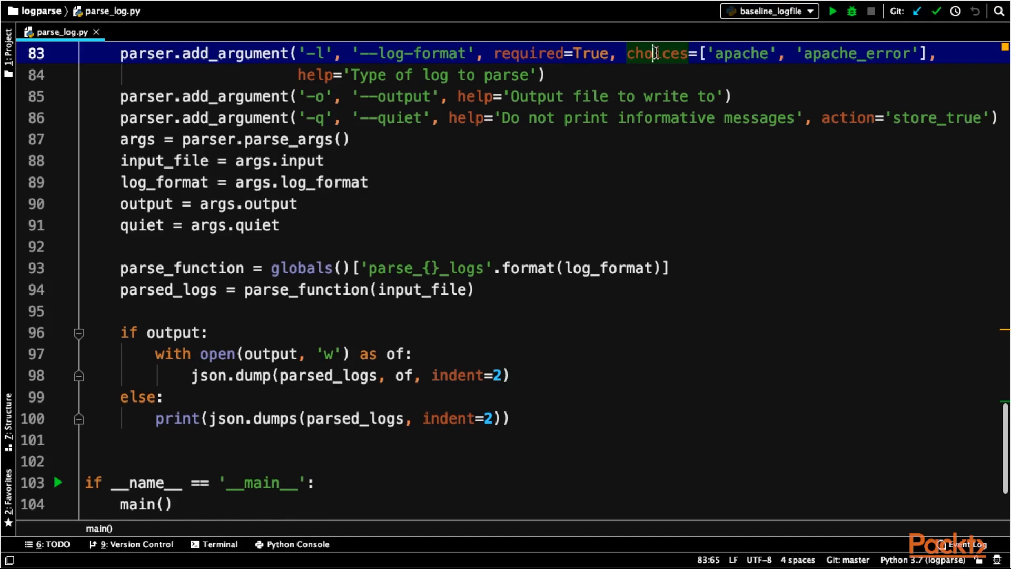
{"action": "left_click", "coordinate": [216, 543]}
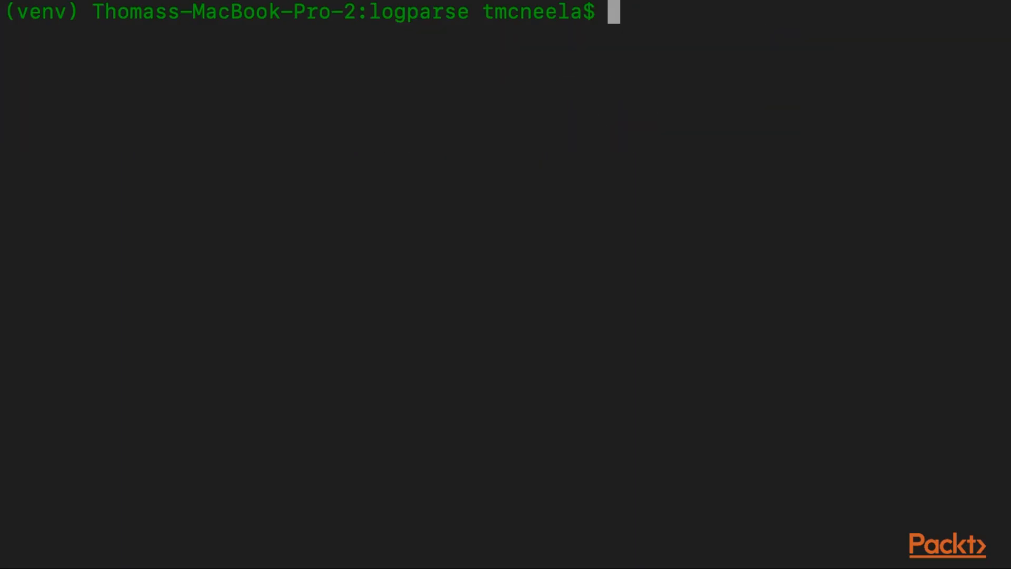
{"action": "type", "text": "python parse_log.py"}
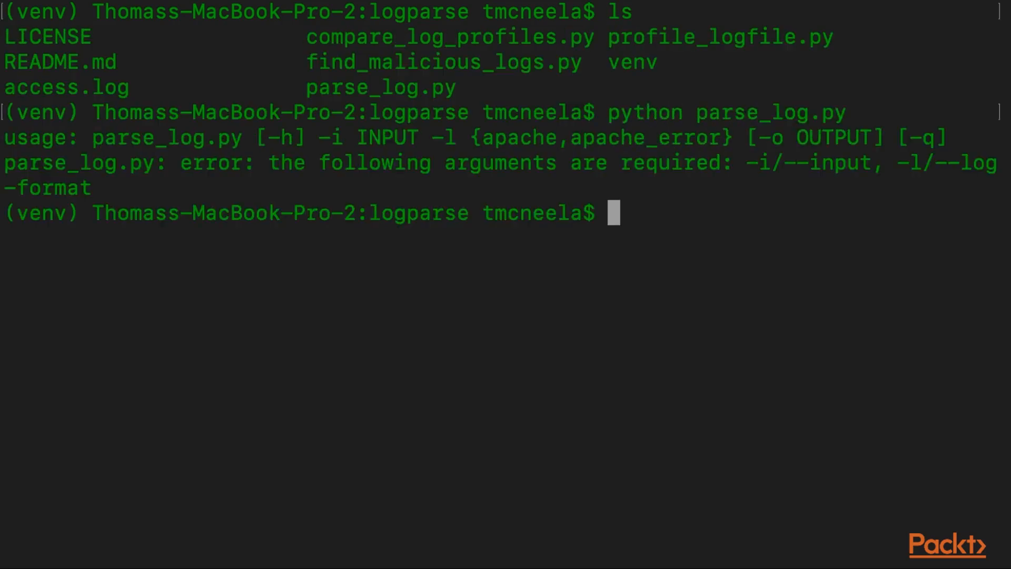
{"action": "type", "text": "python parse_log.py  -i access.log"}
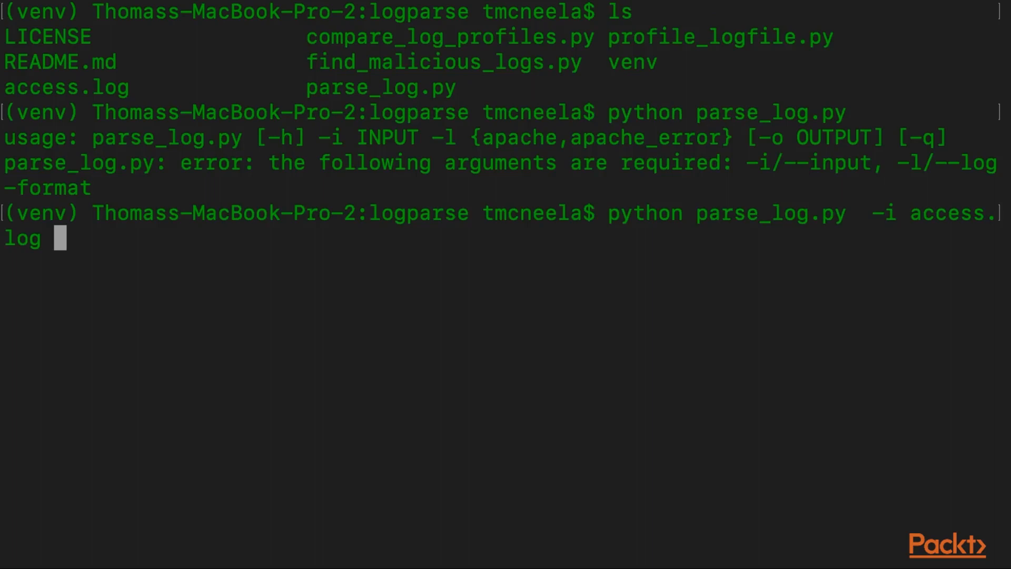
{"action": "type", "text": "-l ap"}
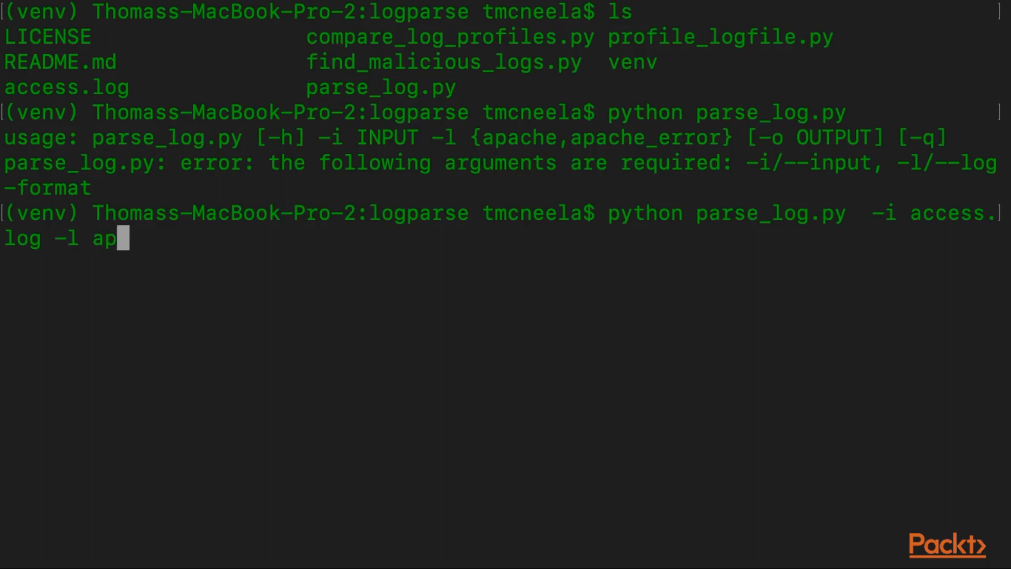
{"action": "type", "text": "ache"}
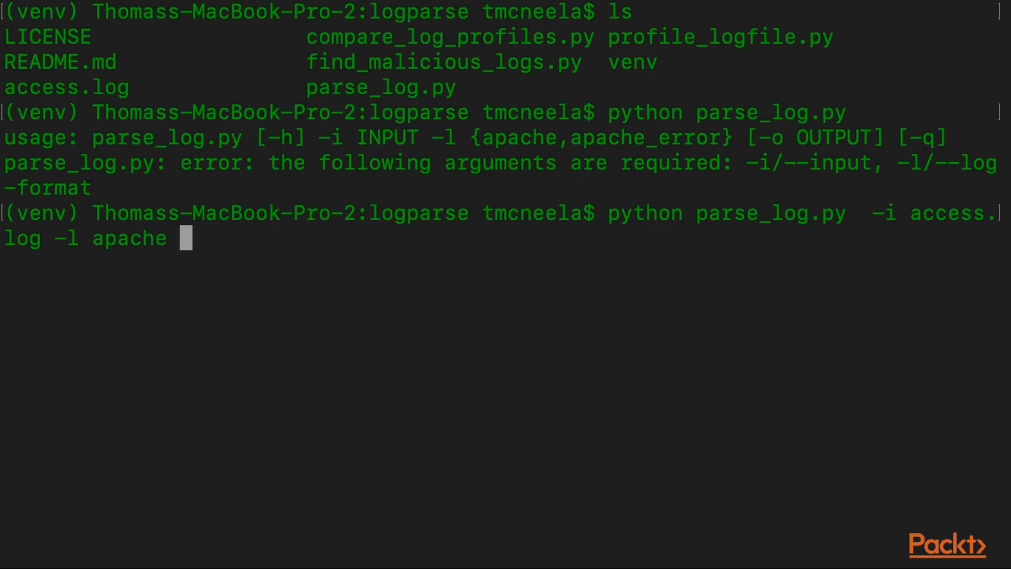
{"action": "type", "text": "-o"}
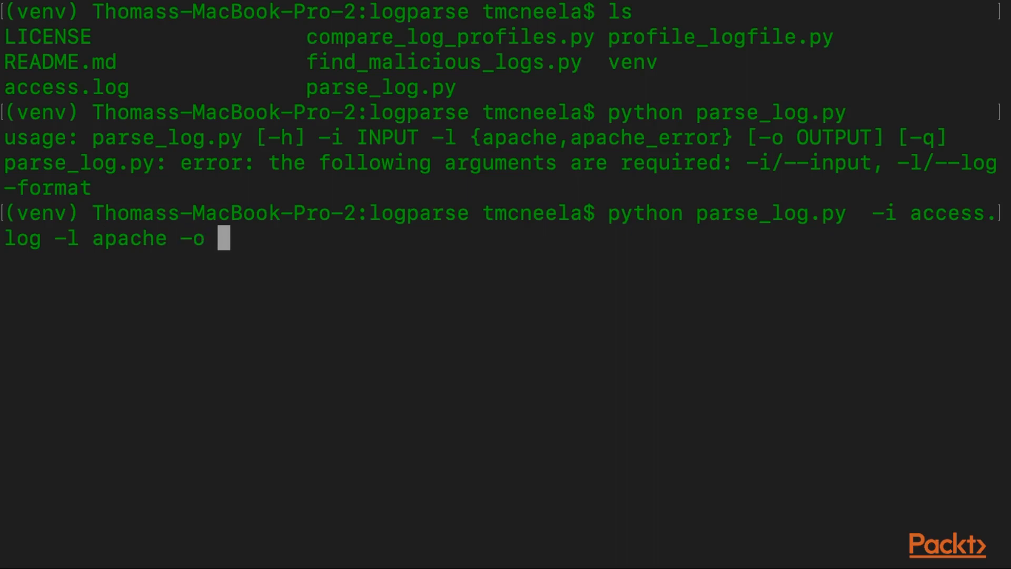
{"action": "type", "text": "access.log.json"}
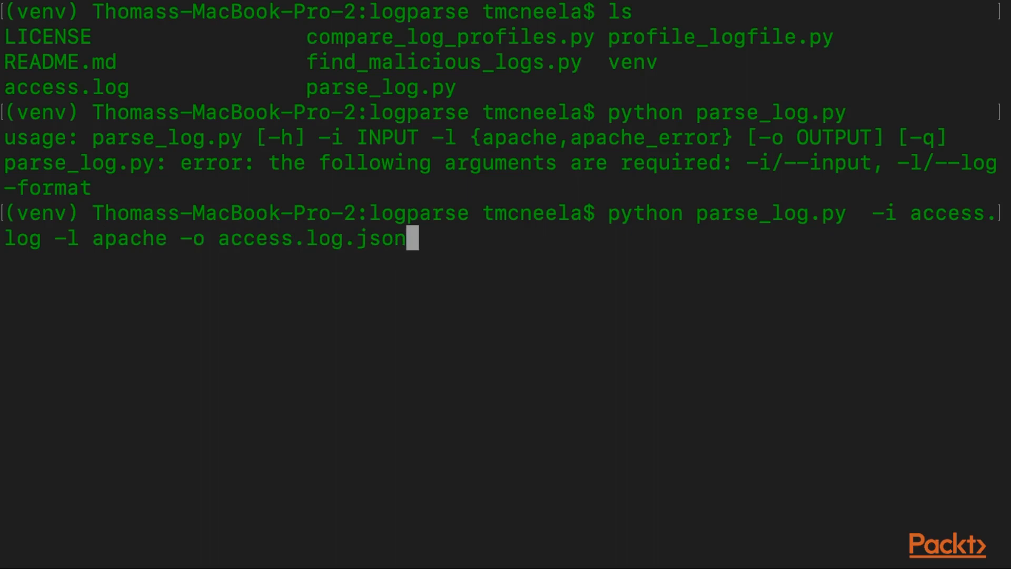
{"action": "key", "text": "Enter"}
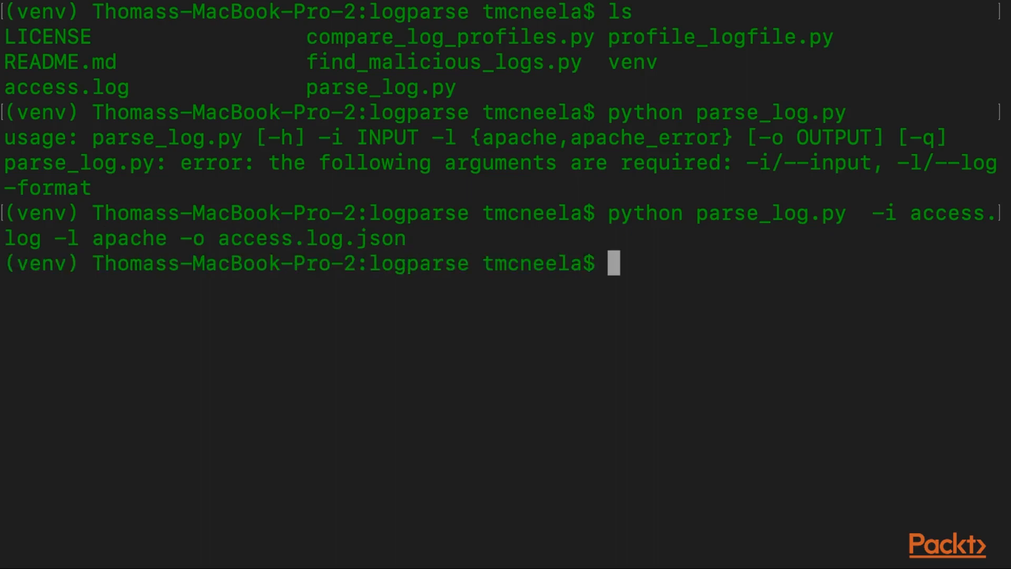